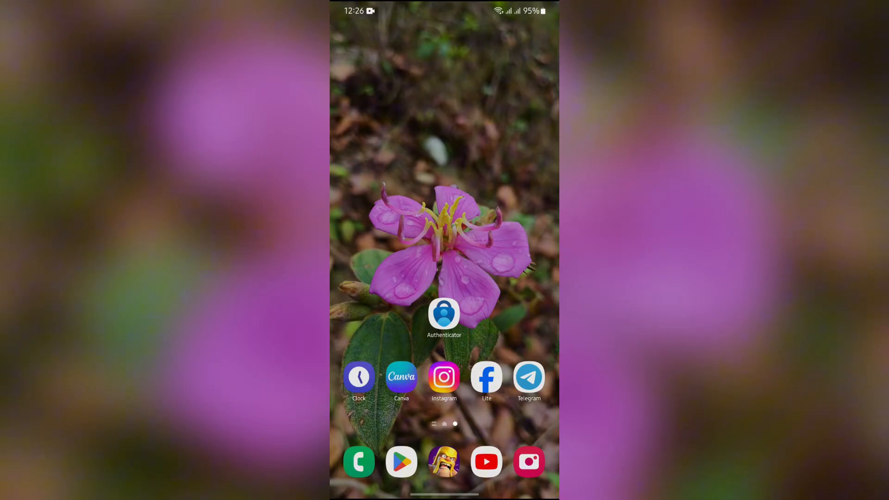
Step: Launch Microsoft Authenticator from the home screen and unlock it
left_click(444, 314)
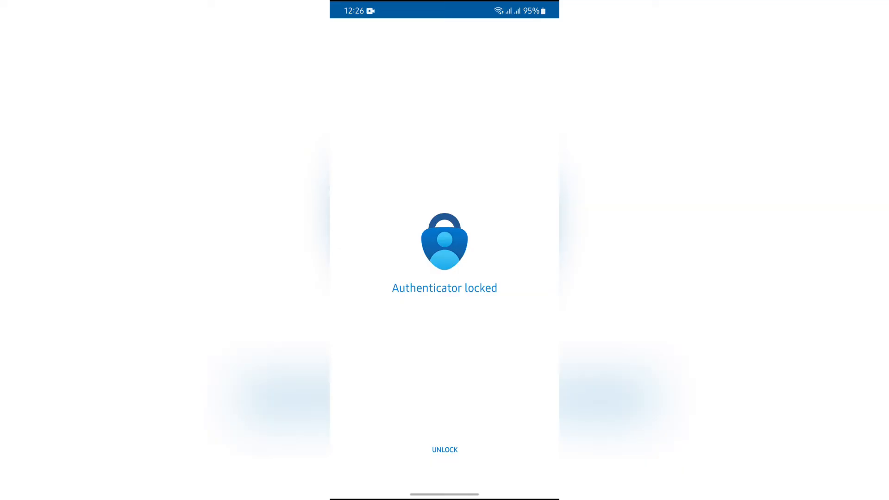
left_click(444, 450)
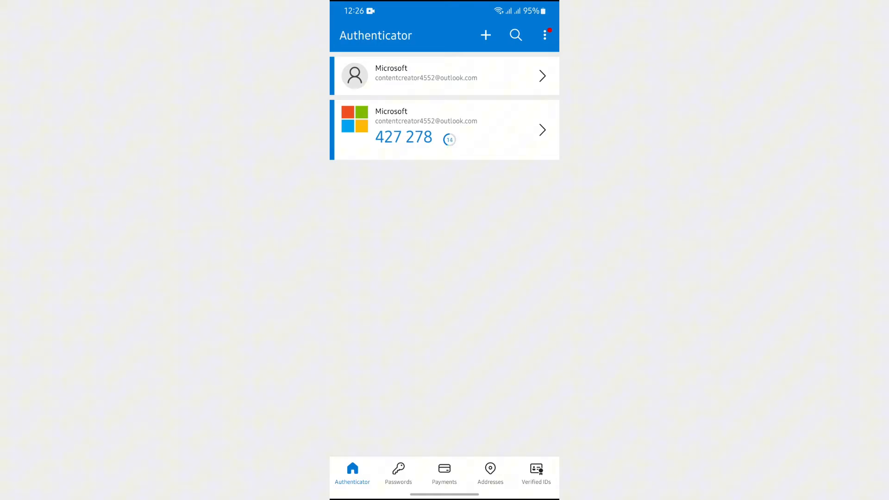
Step: Run Check for notifications and dismiss the 'No notifications found' message
left_click(543, 34)
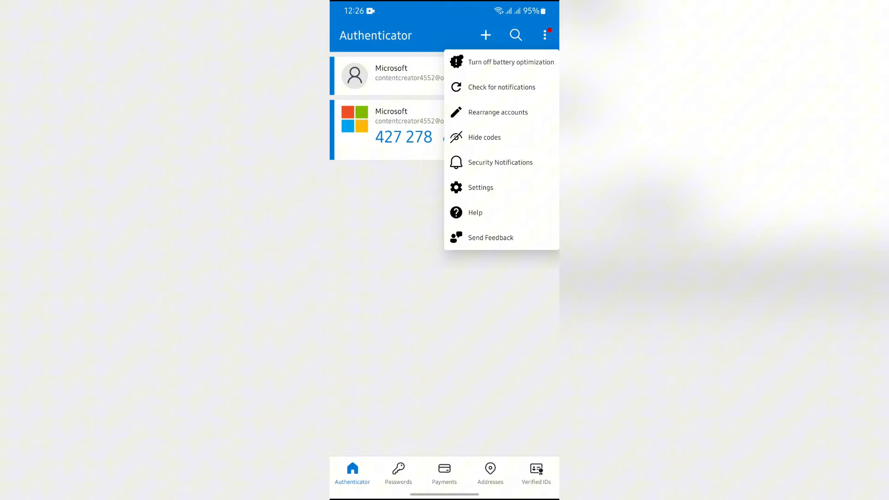
left_click(501, 87)
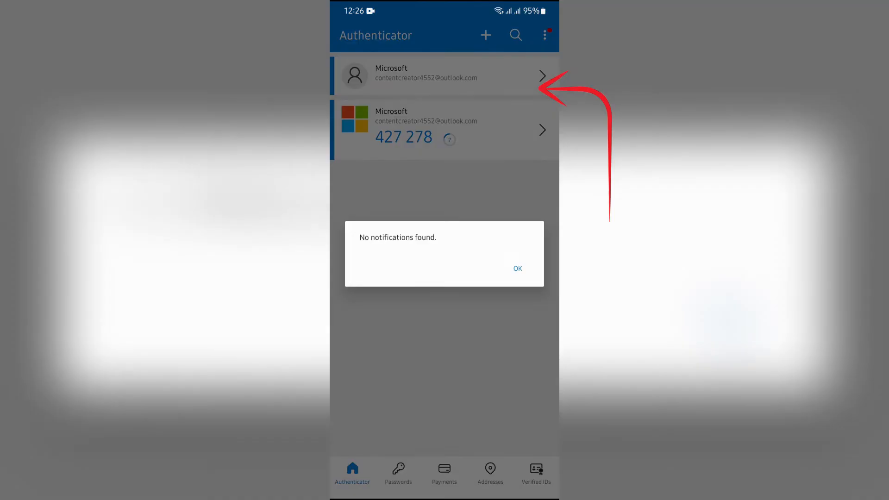
left_click(516, 268)
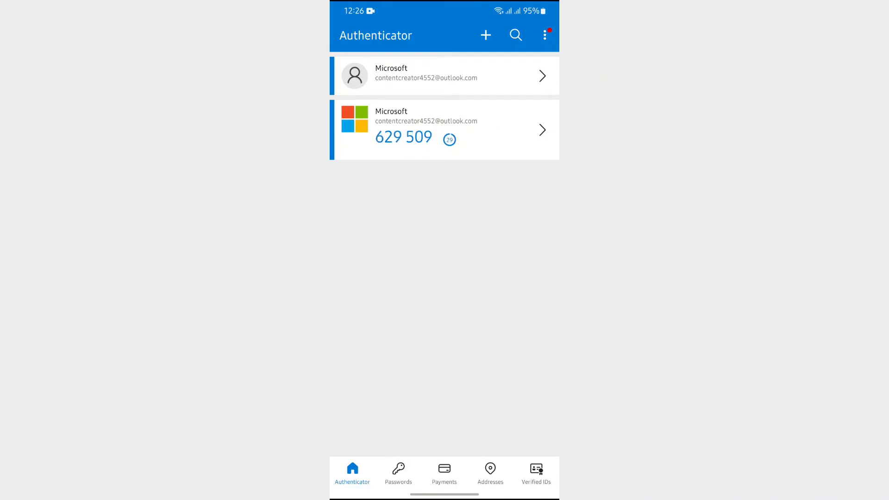
Step: Reset device notifications for the passwordless Microsoft account, then return to the home screen
left_click(444, 129)
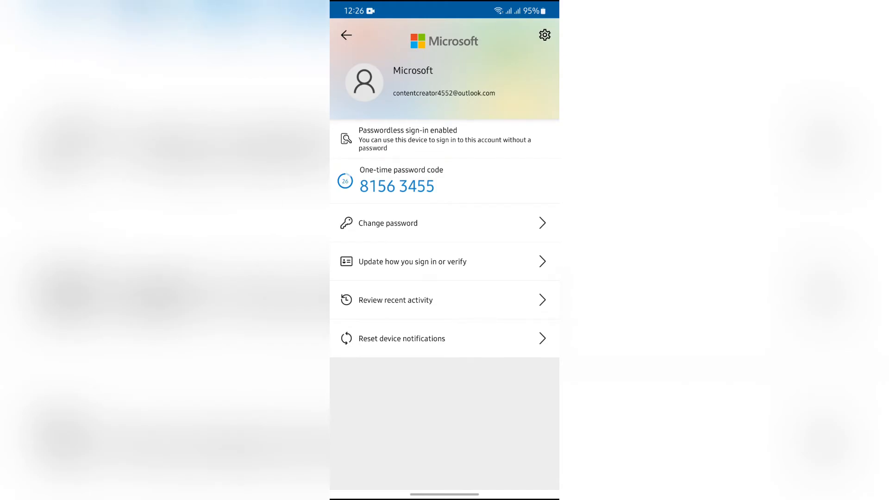
left_click(401, 338)
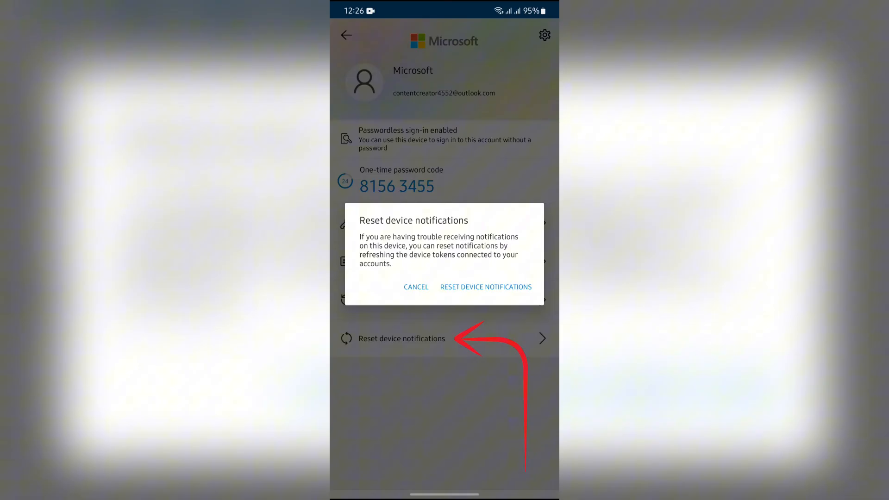
left_click(415, 287)
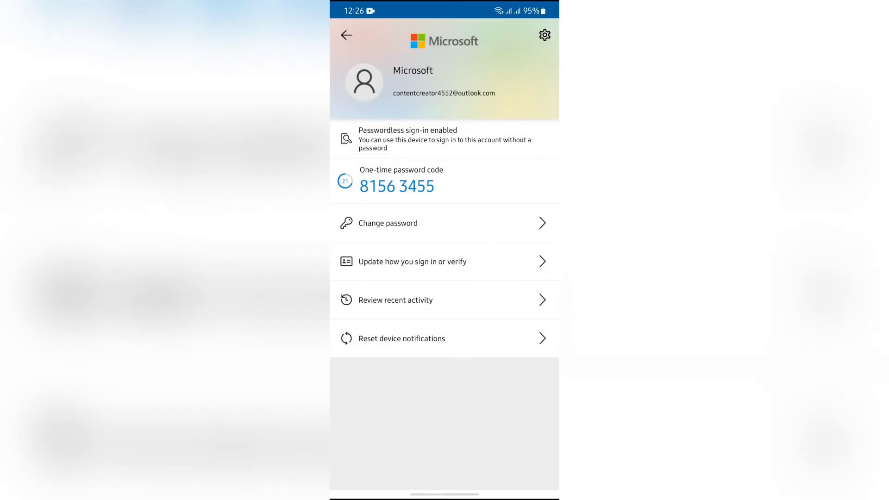
key("Home")
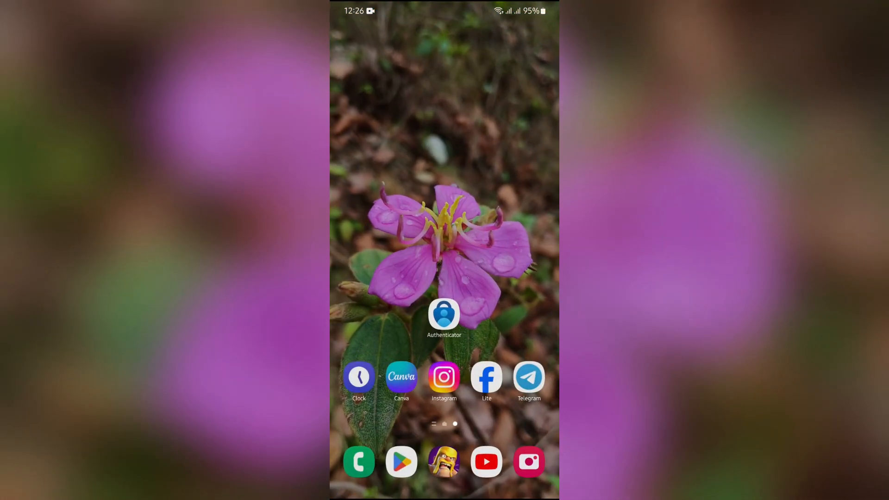